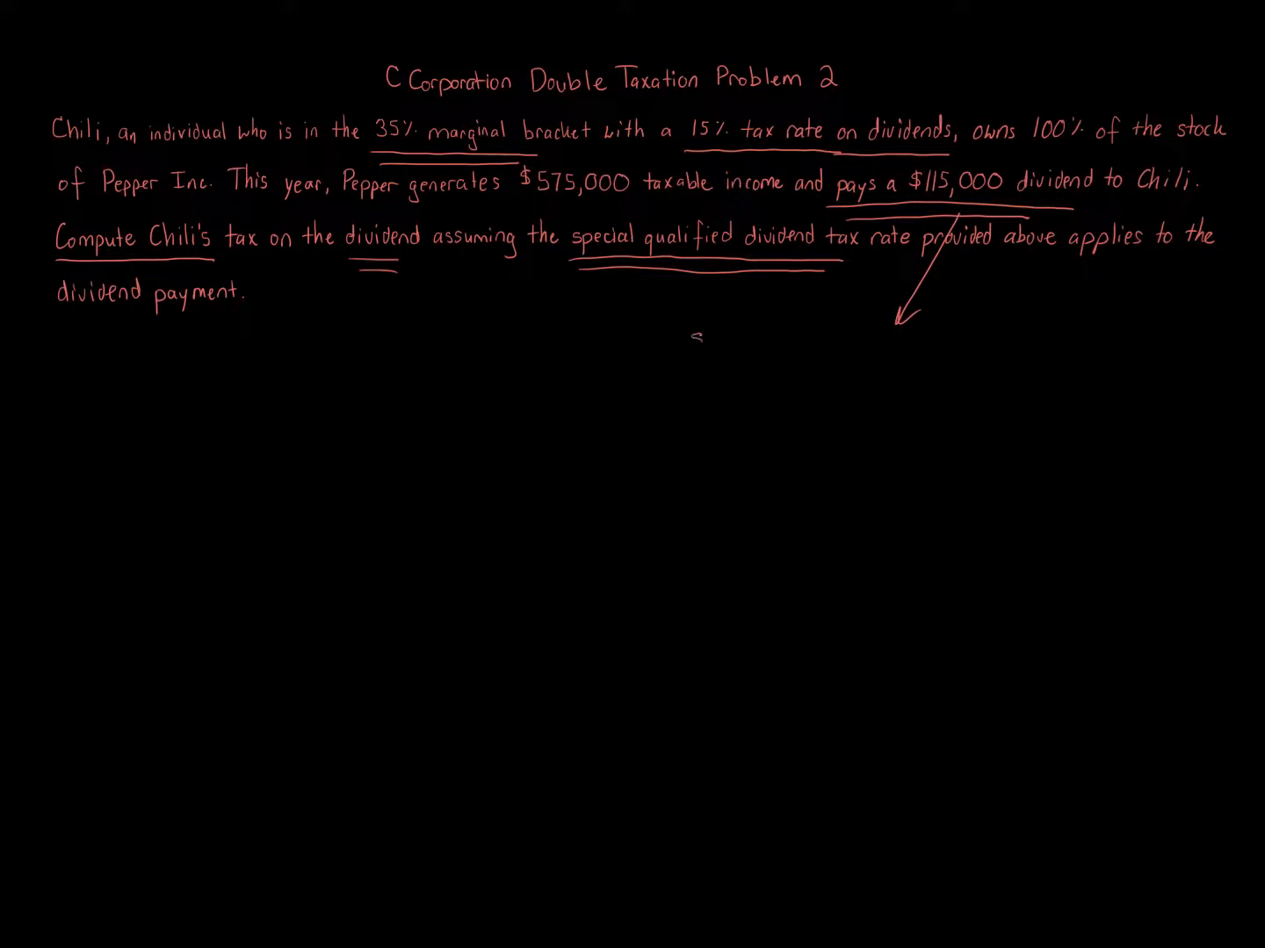
{"action": "type", "text": "$115,000"}
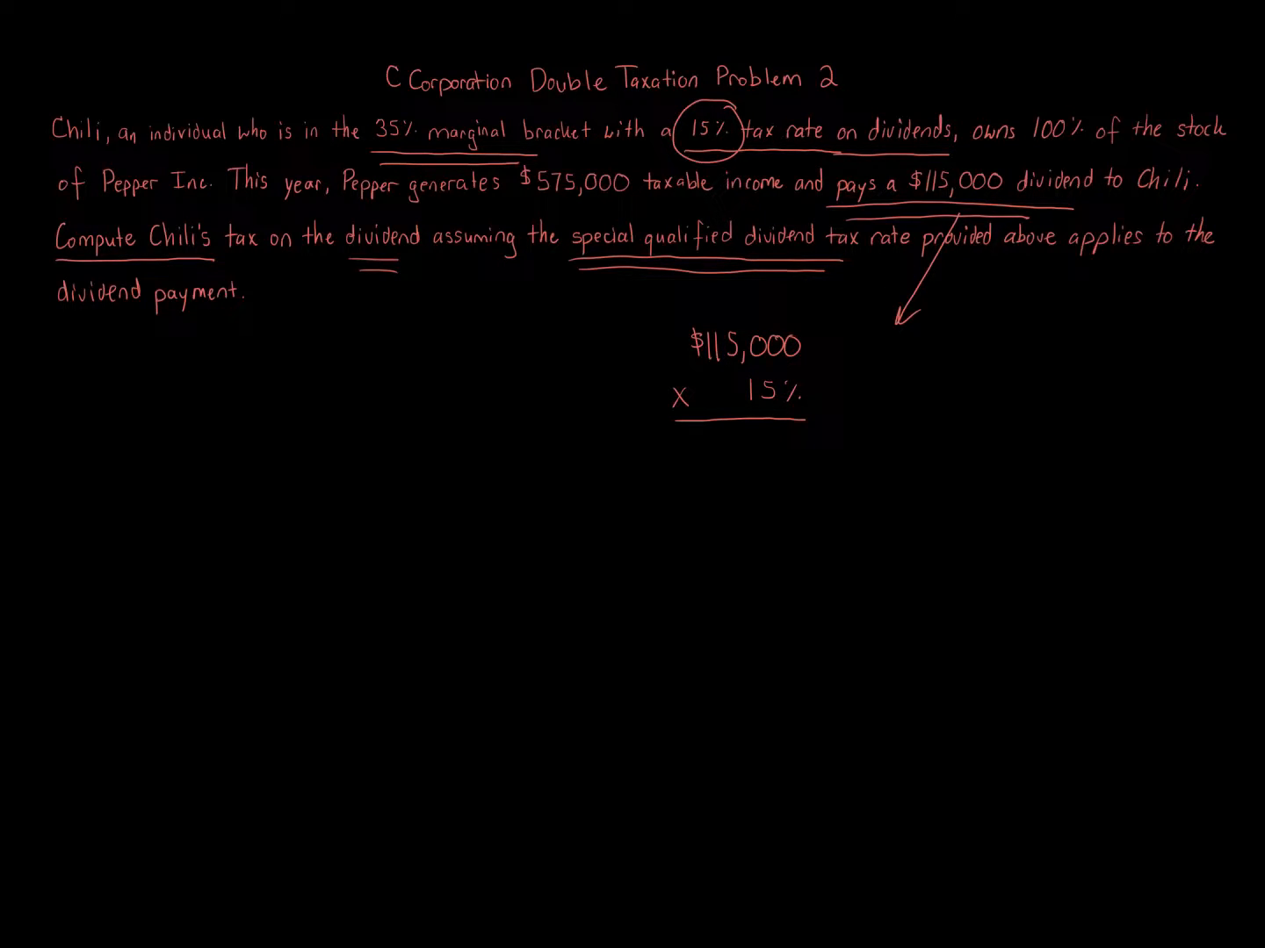
{"action": "type", "text": "dividend"}
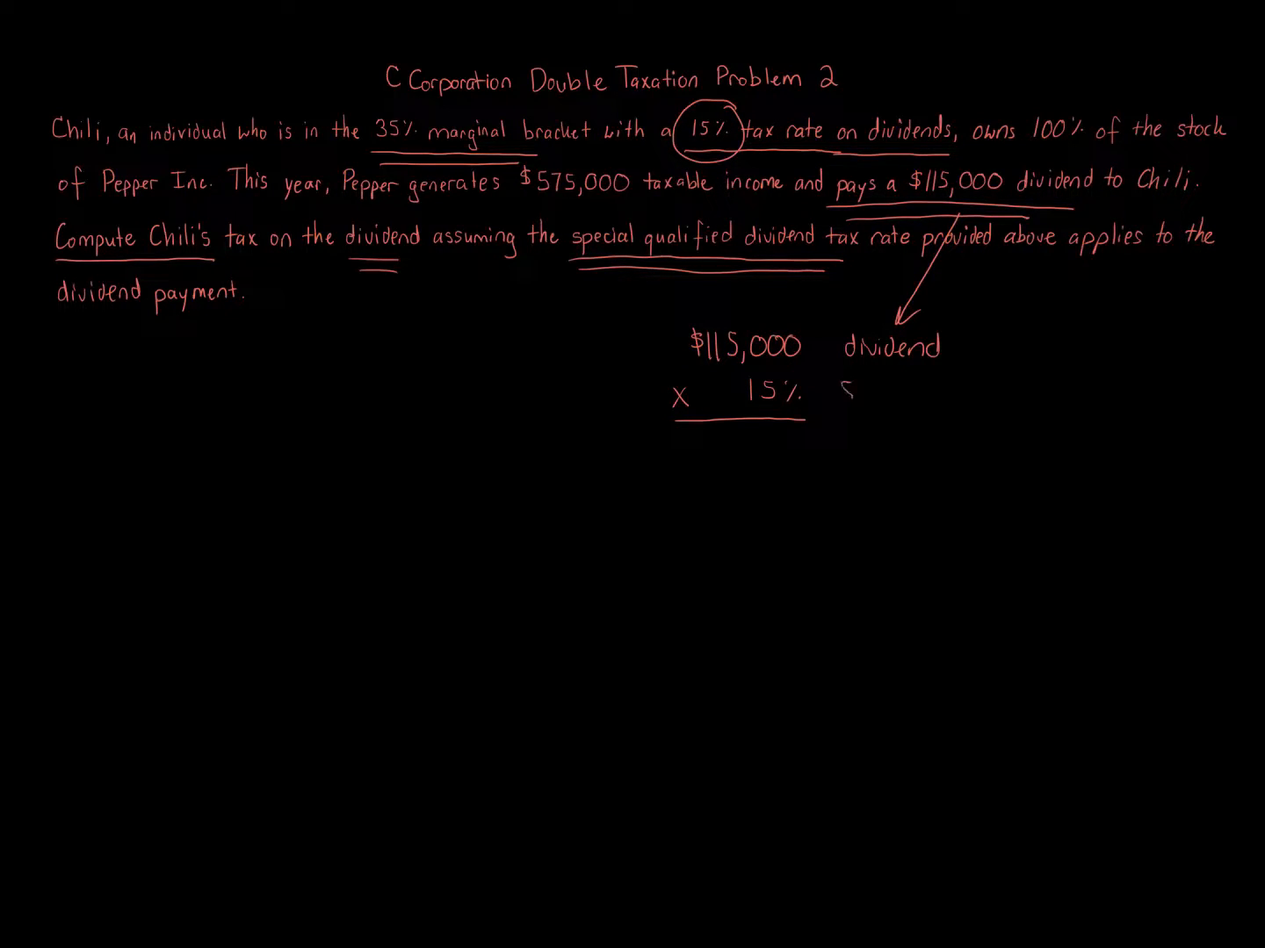
{"action": "type", "text": "Special rate"}
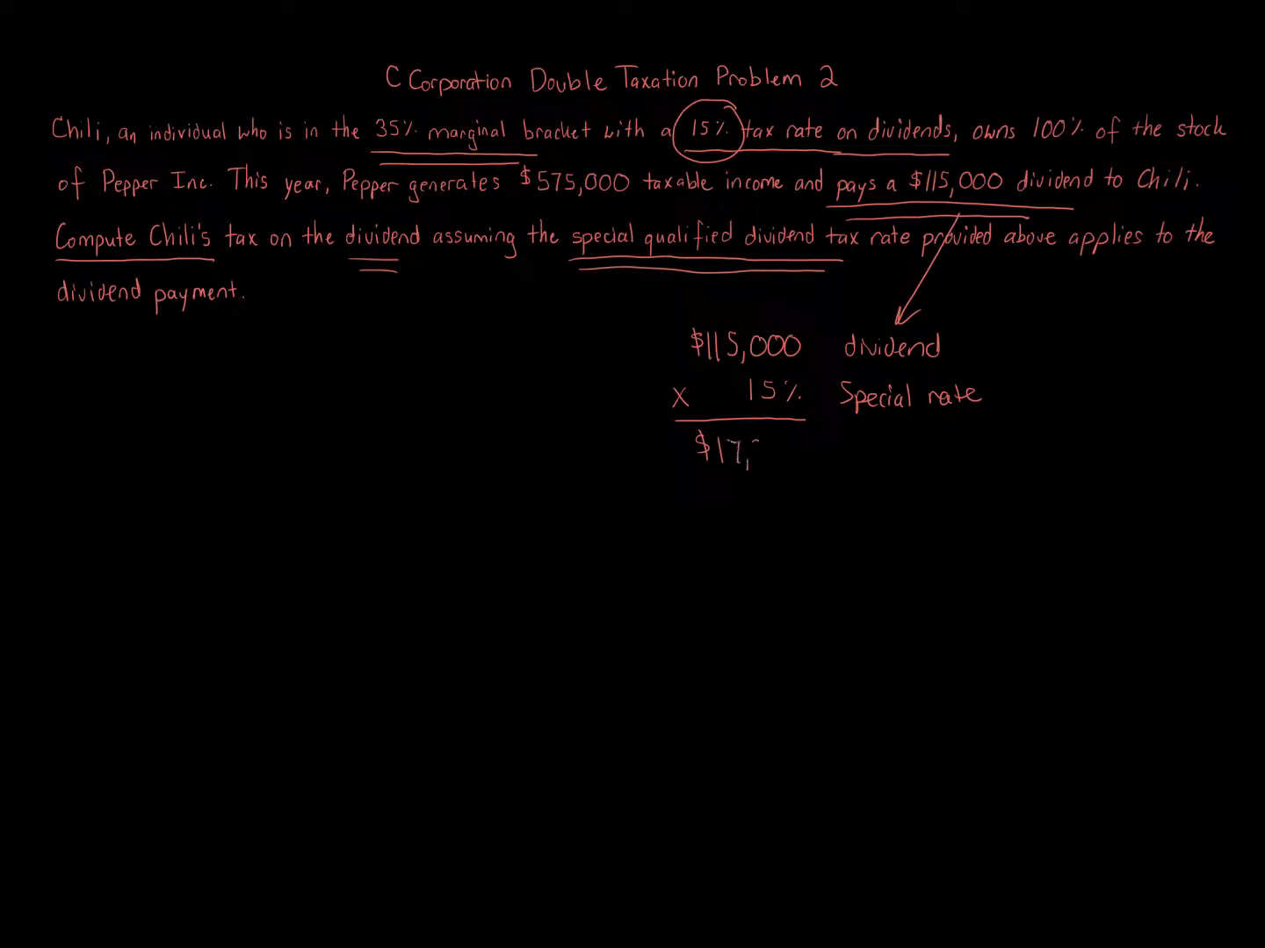
{"action": "type", "text": "2"}
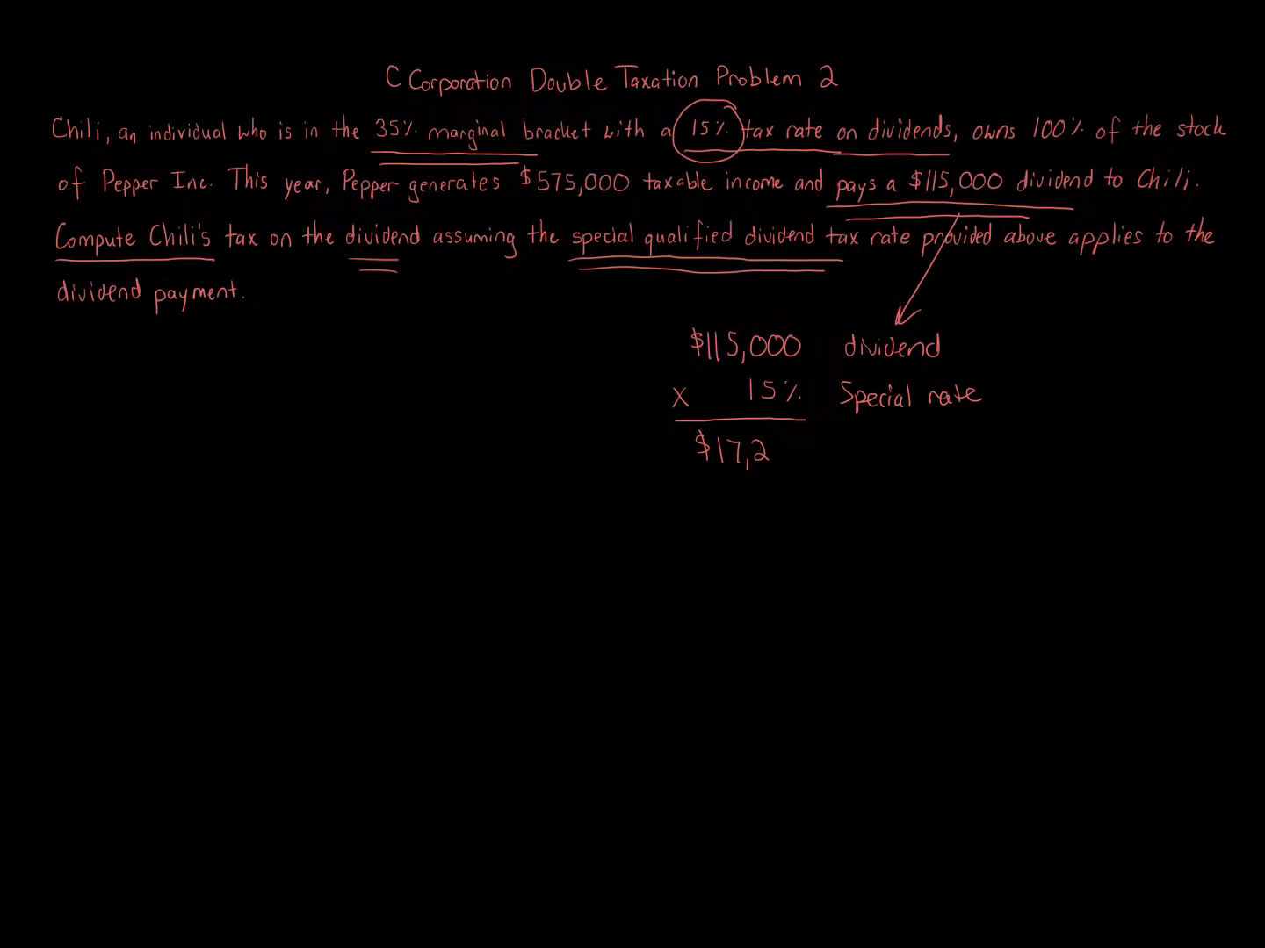